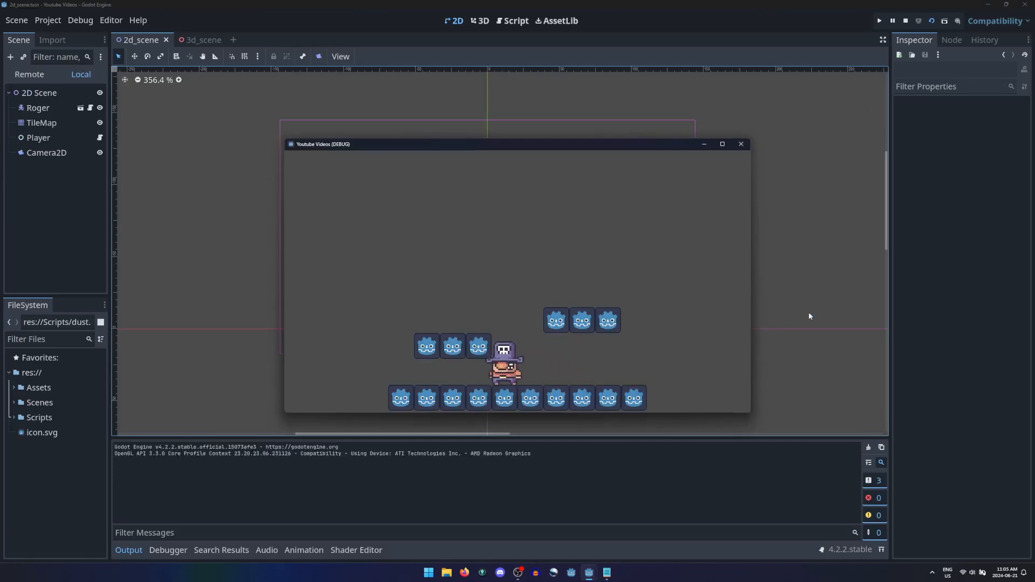
Step: Run the 3D scene to see its jump, stop the game, and return to the 3D scene view
left_click(193, 40)
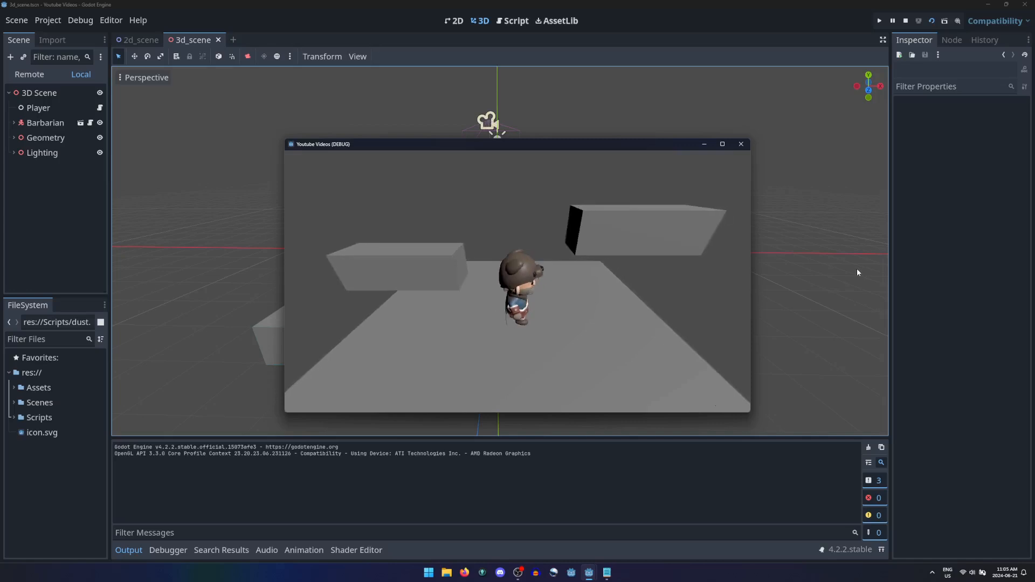
left_click(516, 21)
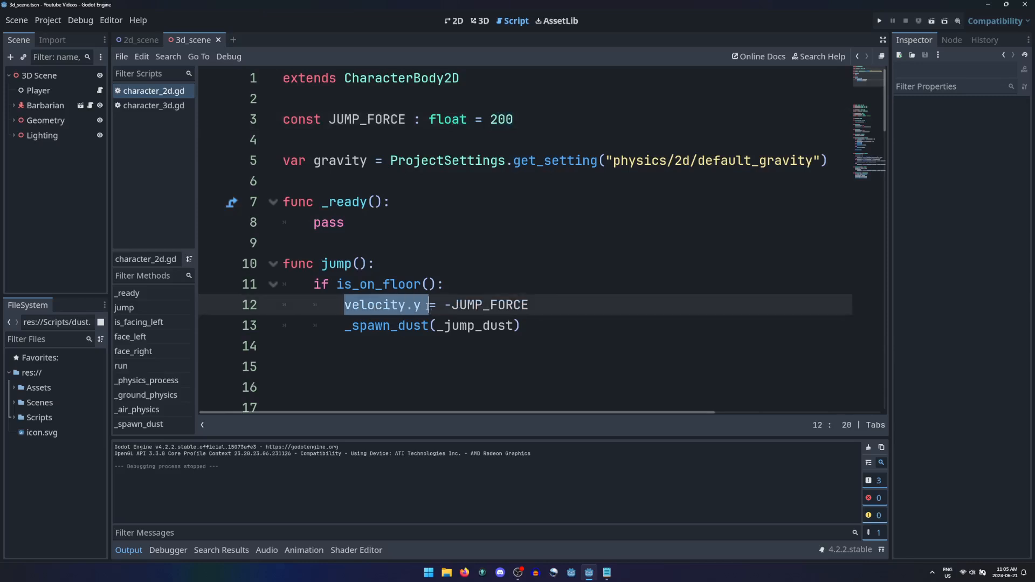
left_click(481, 21)
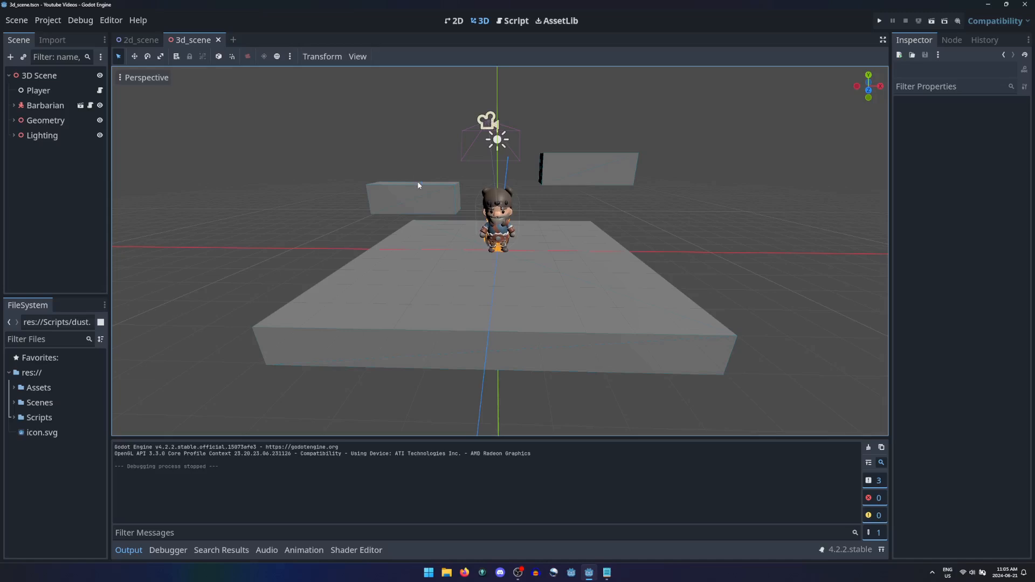
mouse_move(408, 177)
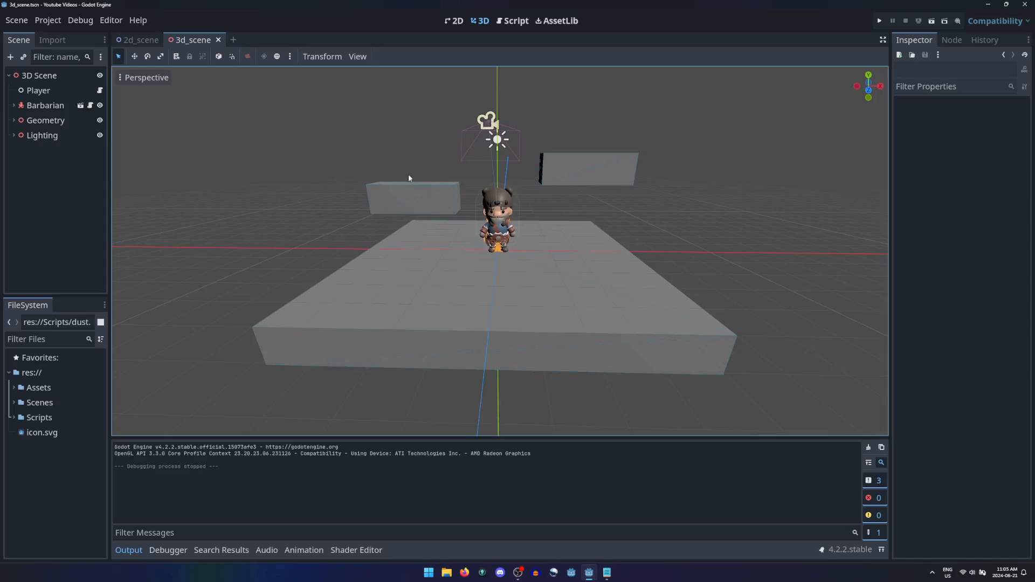
mouse_move(499, 275)
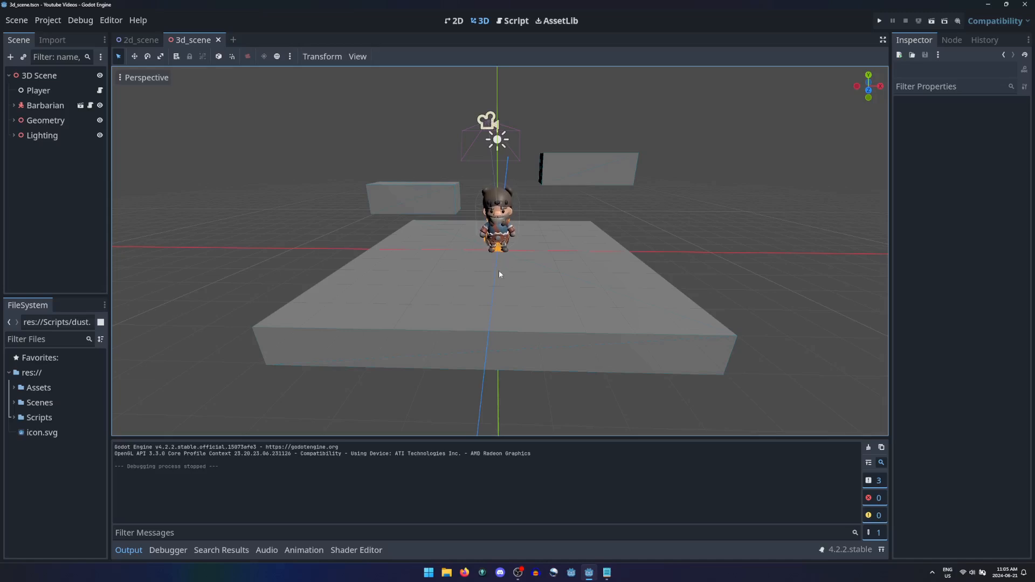
mouse_move(500, 188)
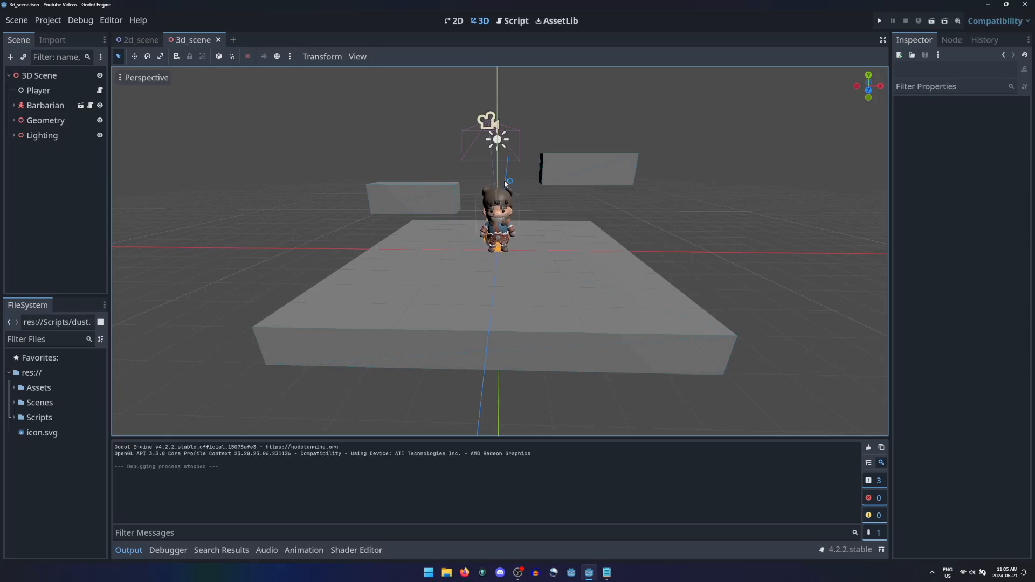
left_click(515, 21)
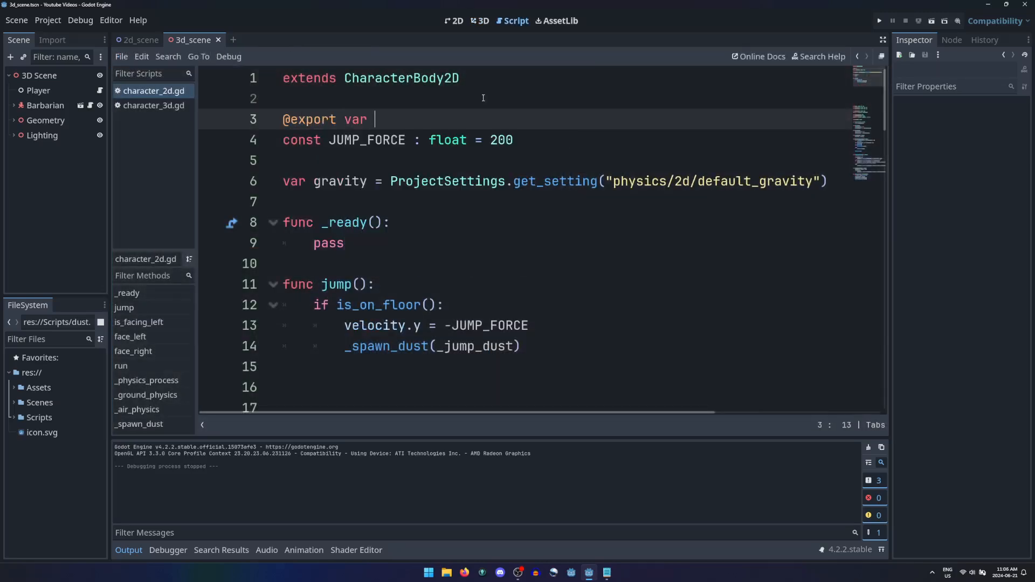
type("_jump_height : float")
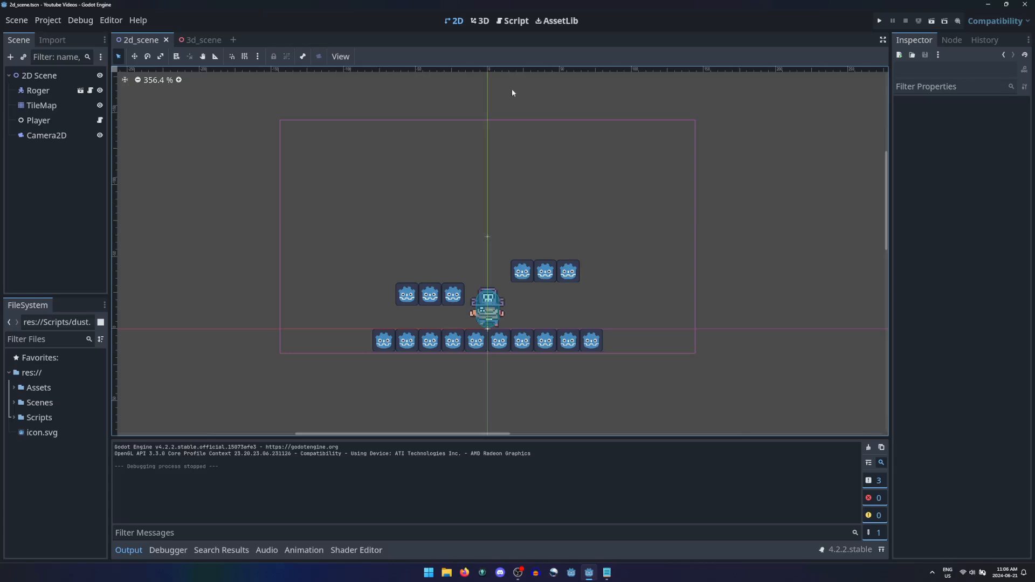
left_click(192, 40)
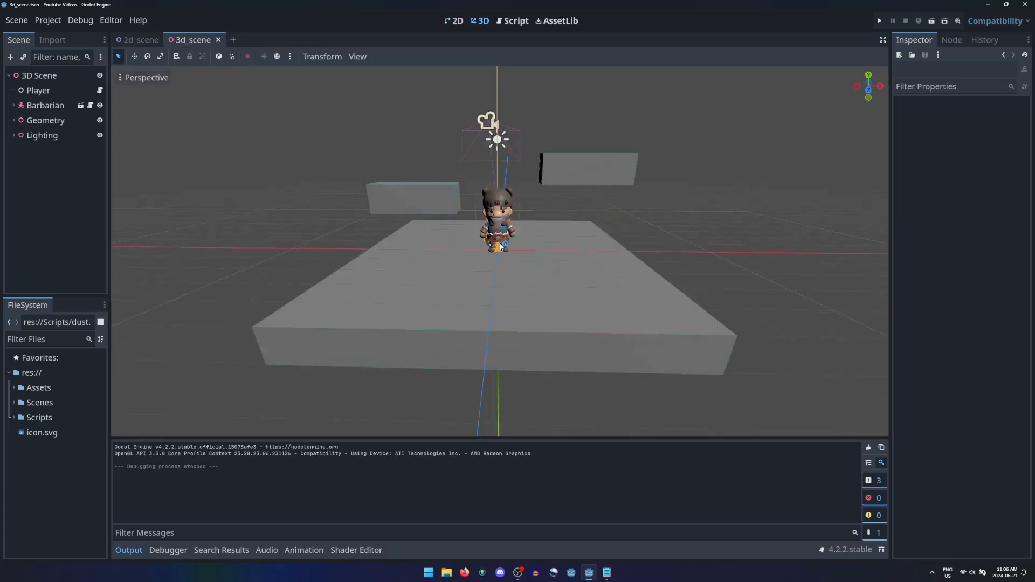
left_click(45, 105)
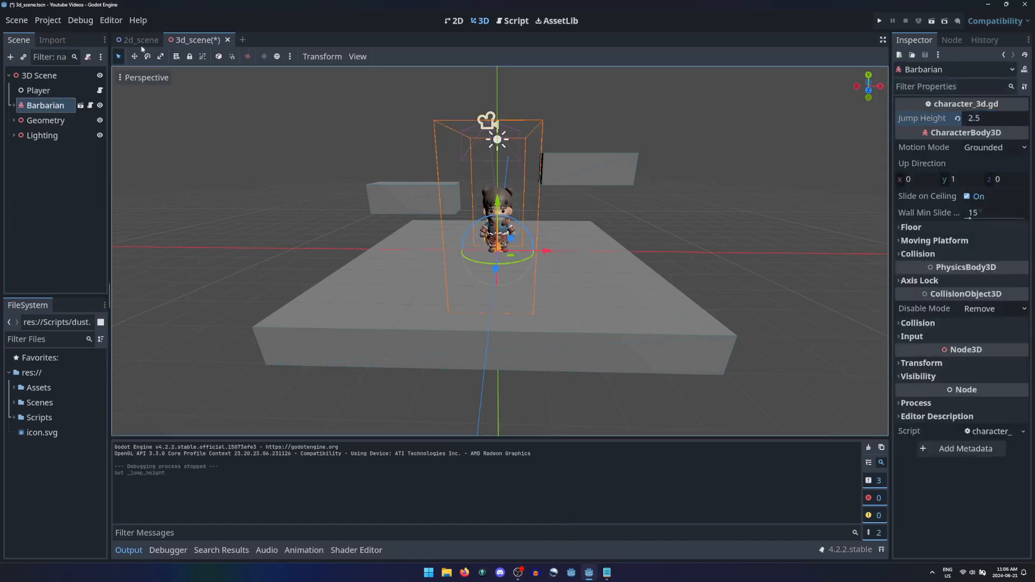
Step: Give Roger Jump Height 2.5*16 = 40 and rename JUMP_FORCE to 'var _jump_force : float' in character_3d.gd
left_click(139, 40)
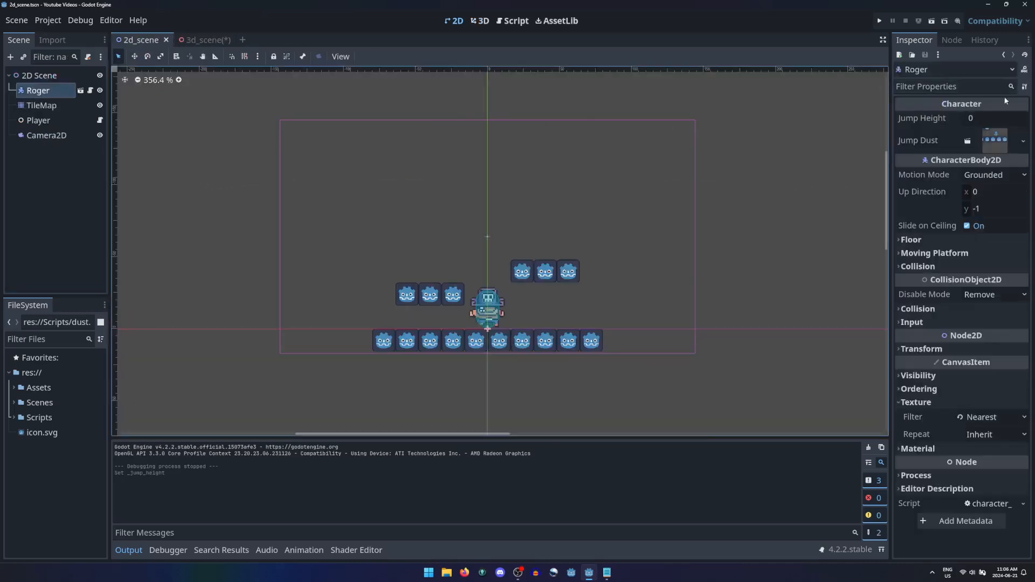
type("2.5*16")
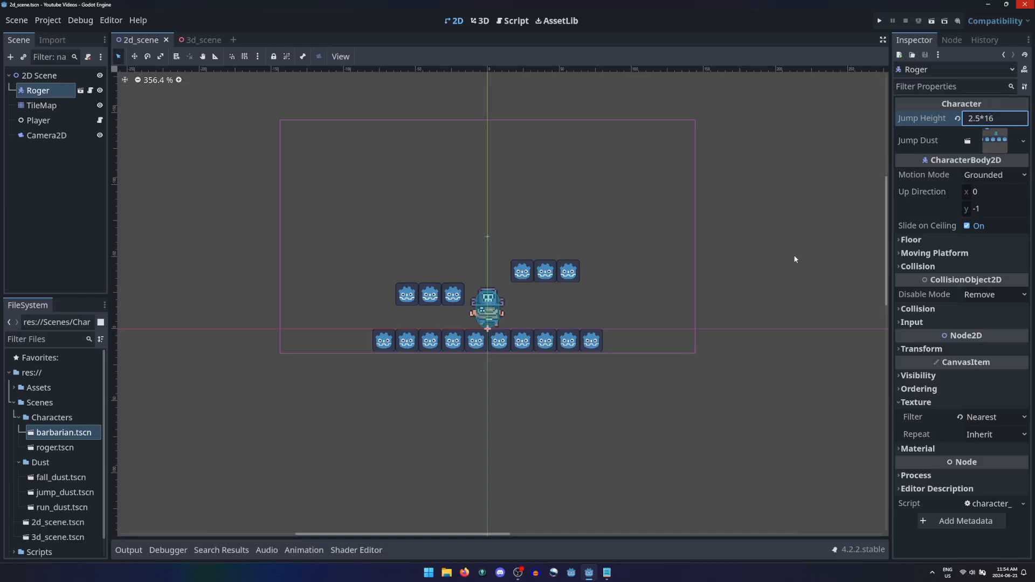
left_click(993, 117)
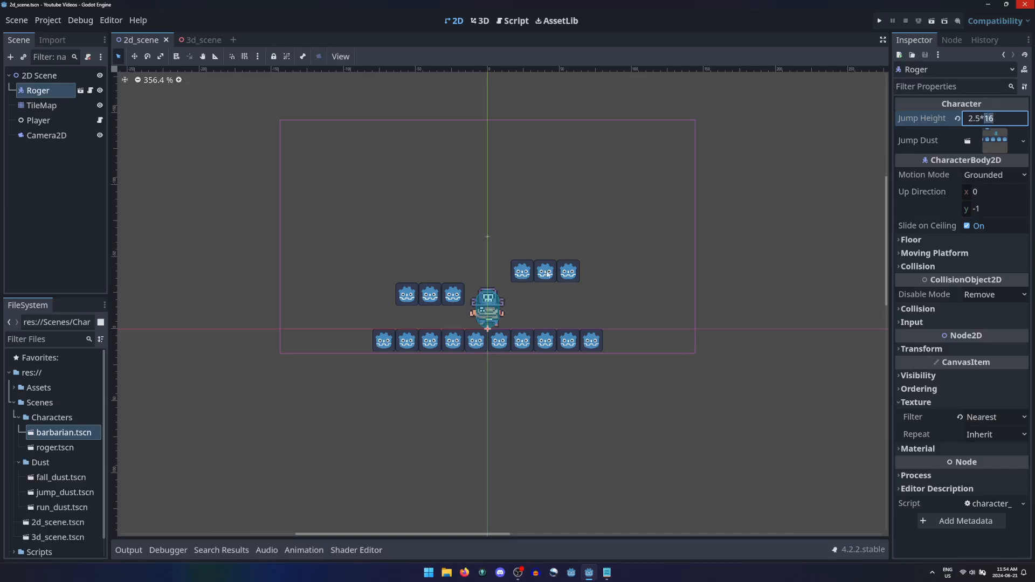
mouse_move(463, 312)
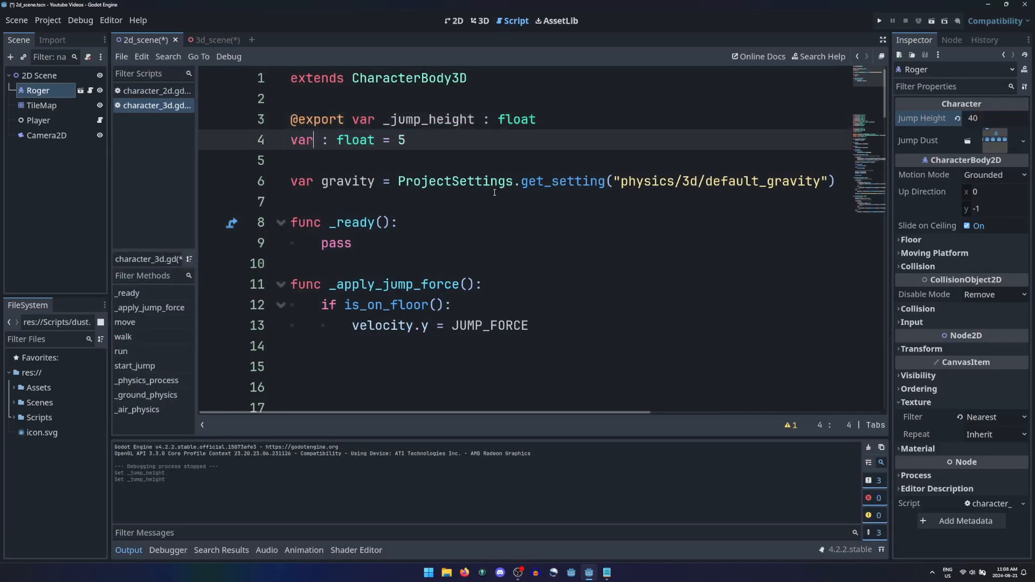
type("_jump_force")
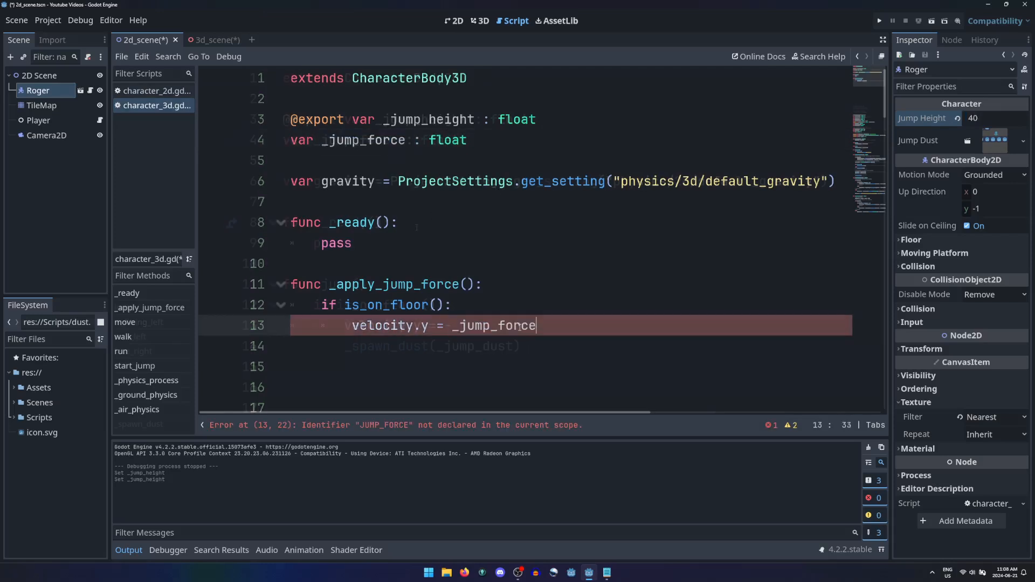
Step: Write '_jump_force = sqrt(abs(_jump_height * gravity * 2))' in the 2D character's _ready
left_click(153, 91)
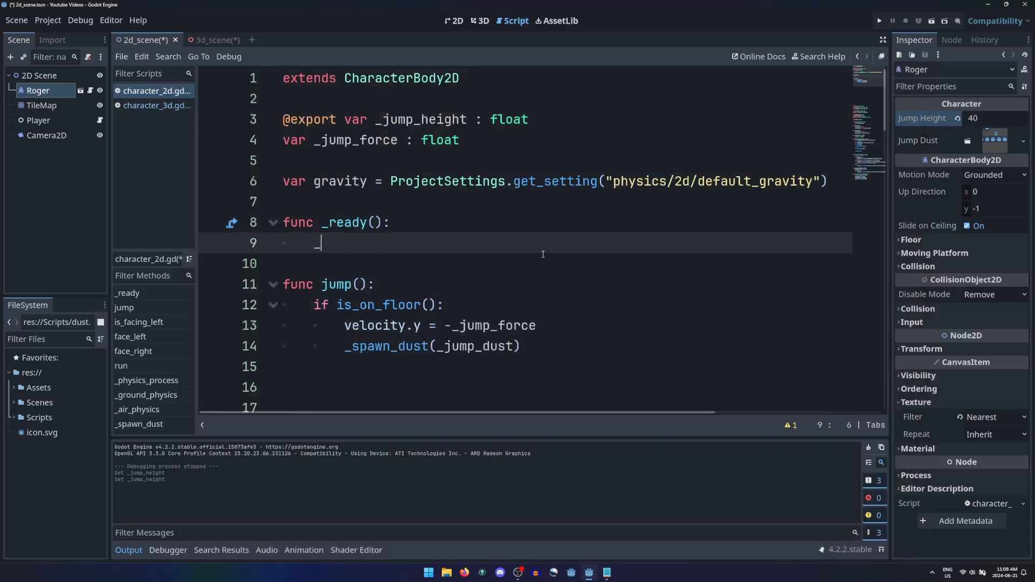
type("_jump_force = sqrt(_jump_height")
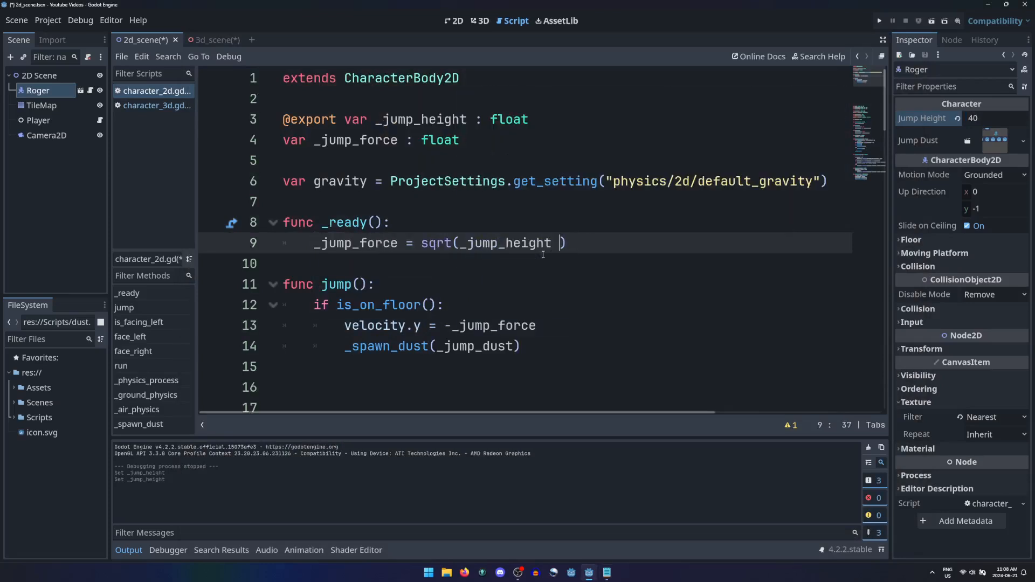
type("* gravity * 2")
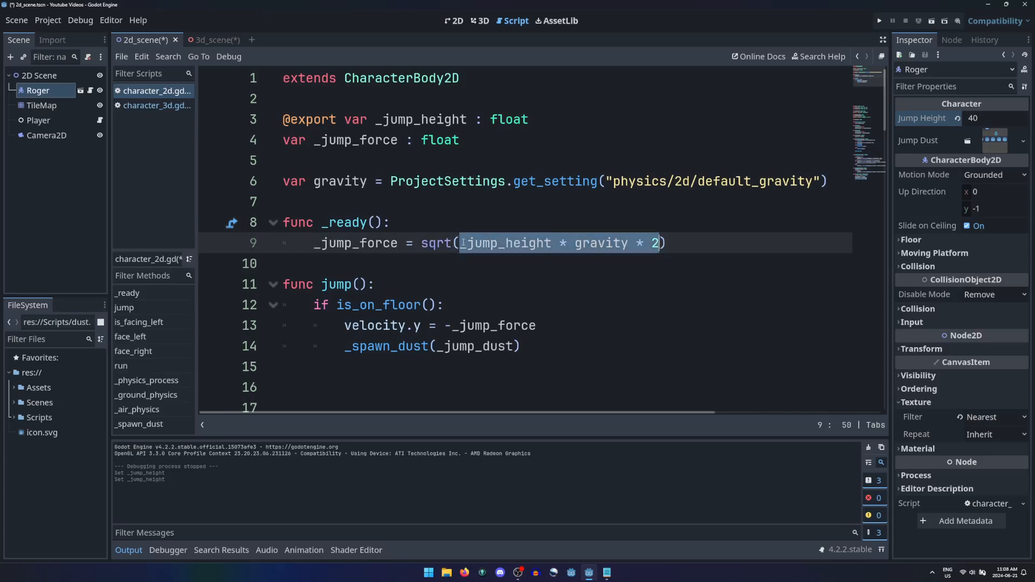
type("abs(")
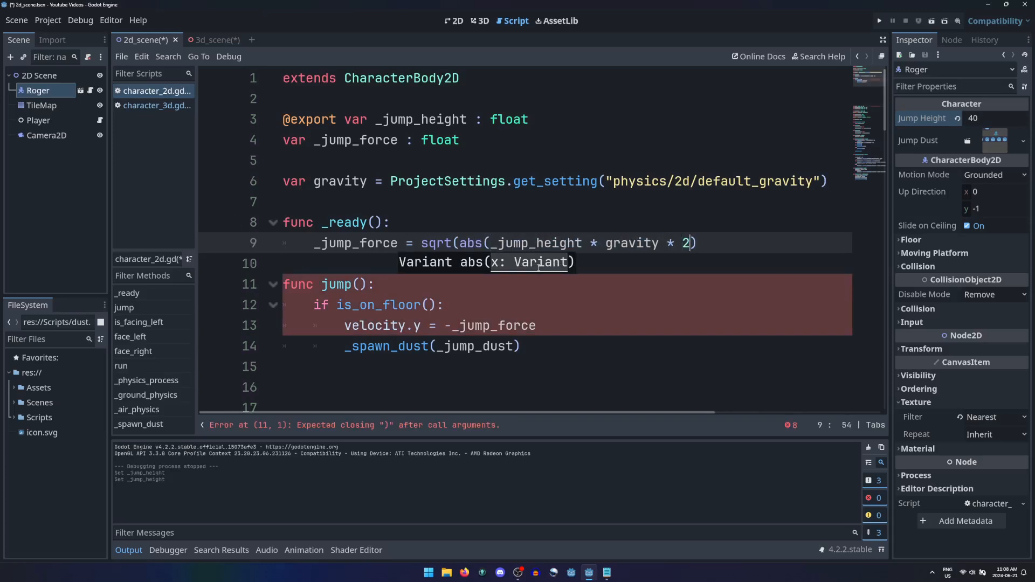
type(")")
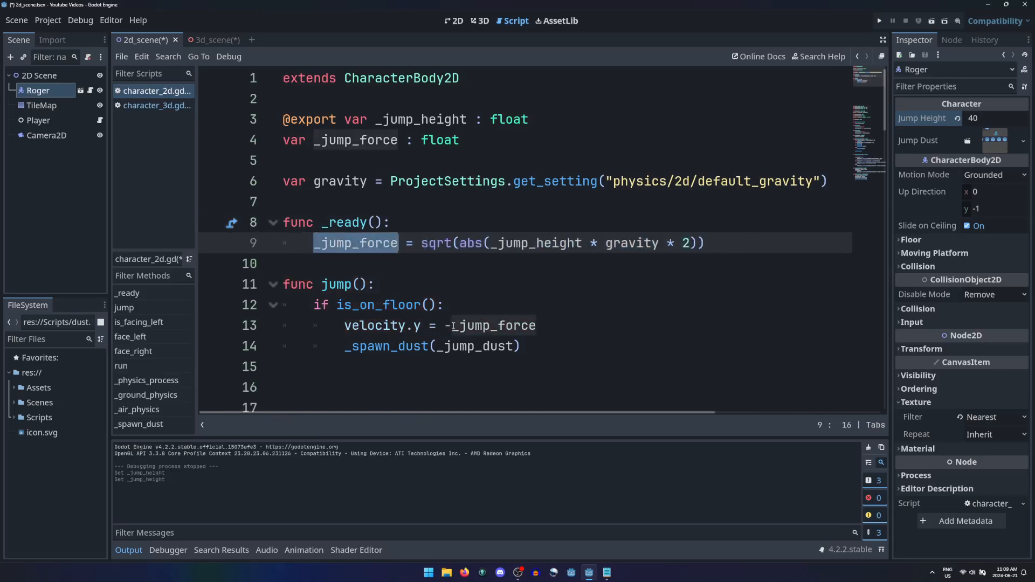
left_click(445, 304)
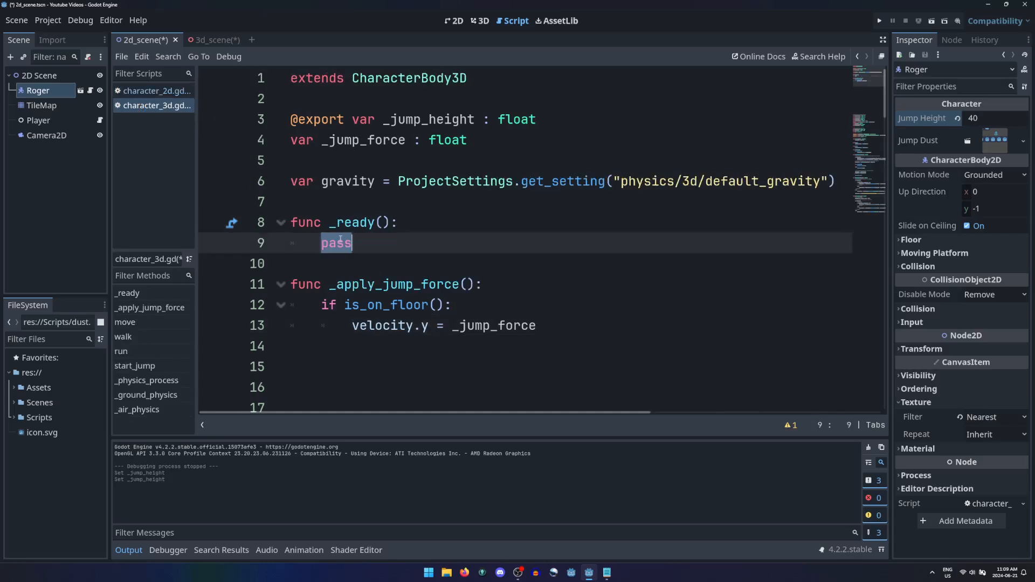
Step: Add the same sqrt(abs(_jump_height * gravity * 2)) line to the 3D _ready and check velocity.y uses _jump_force
type("_jump_force = sqrt(abs(_jump_height * gravity * 2))")
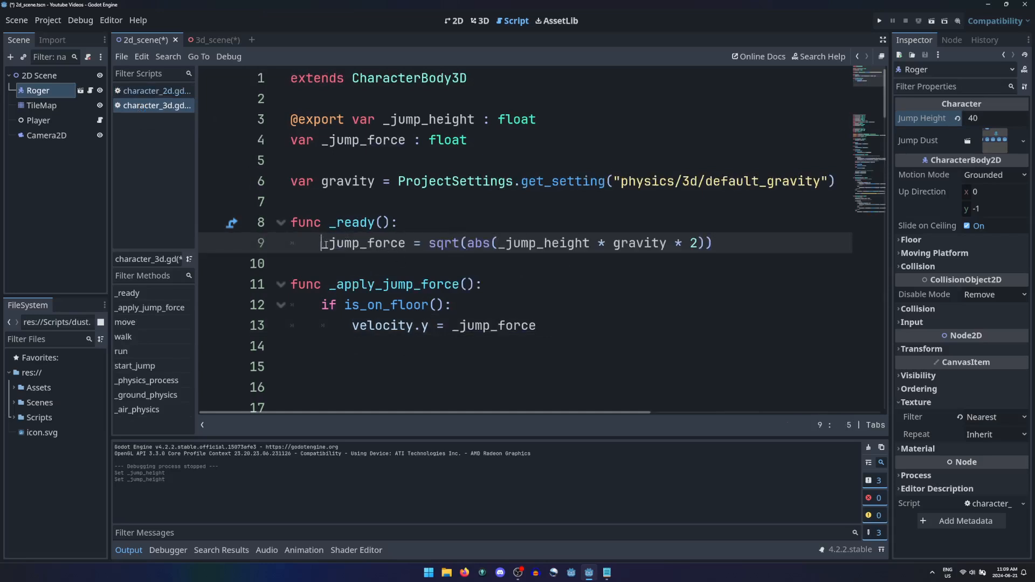
left_click(357, 326)
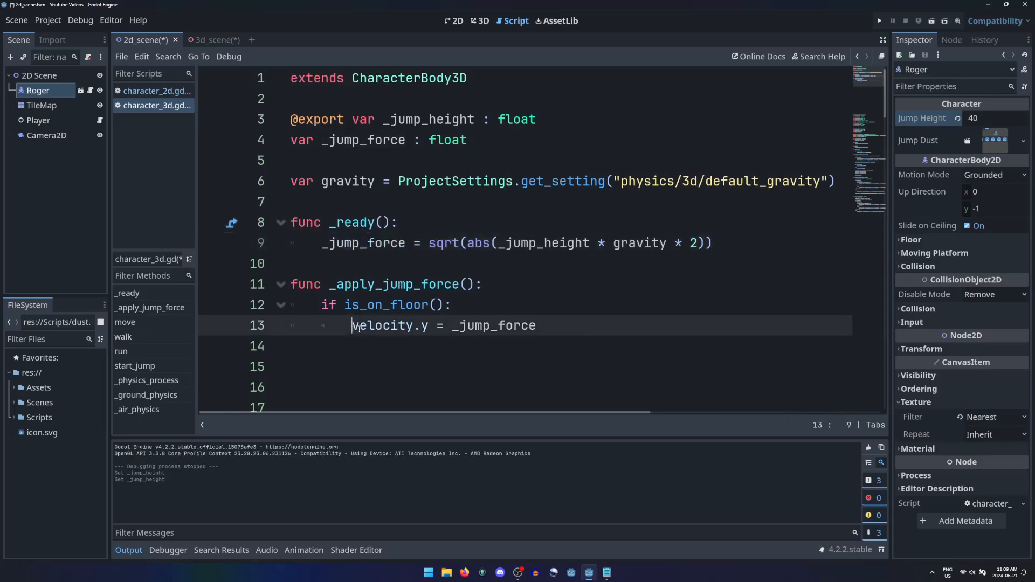
double_click(492, 324)
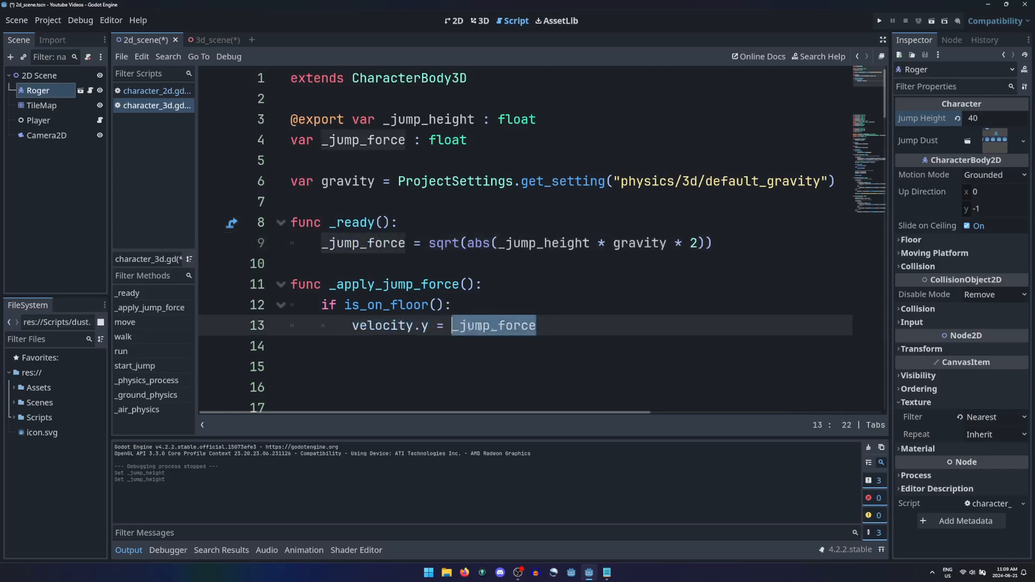
left_click(156, 91)
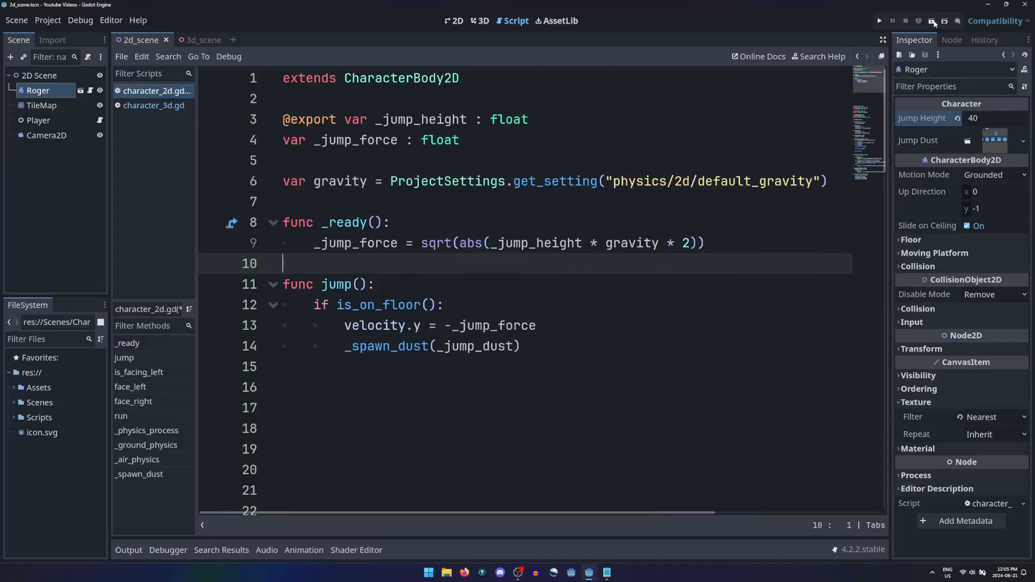
Step: Review the 3D scene and character_3d.gd, then close the Godot editor to the desktop
left_click(879, 20)
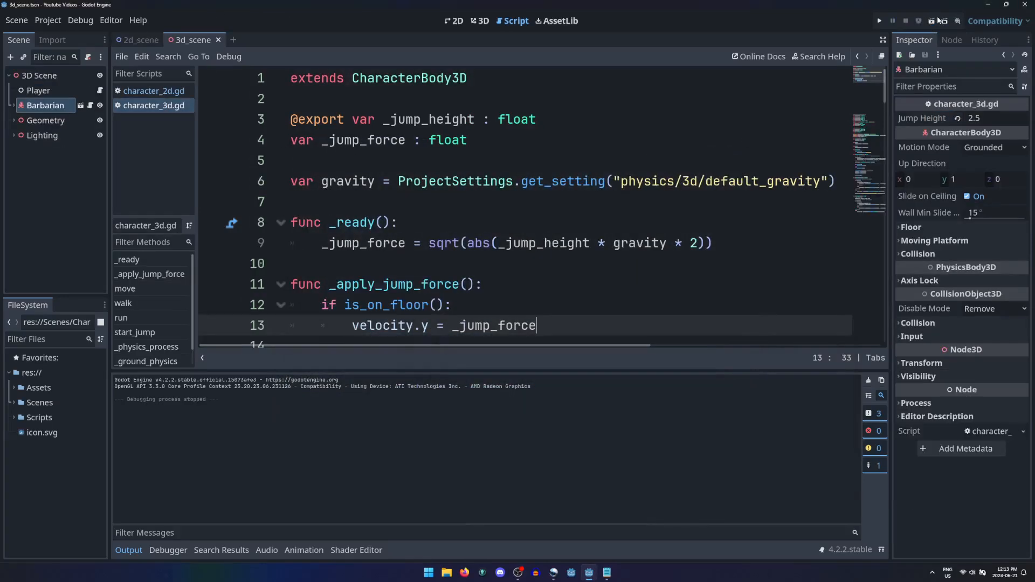
left_click(932, 21)
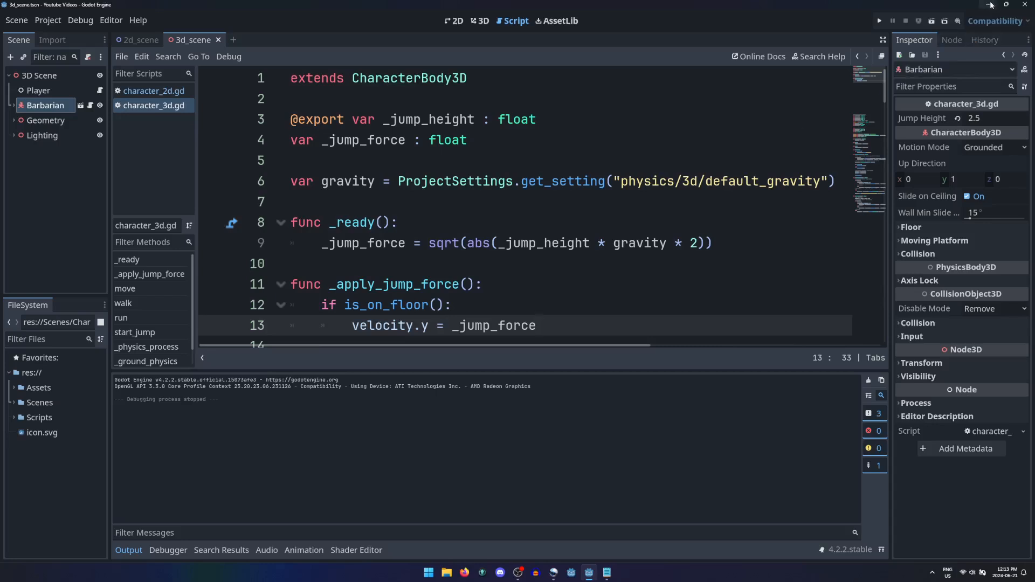
left_click(988, 5)
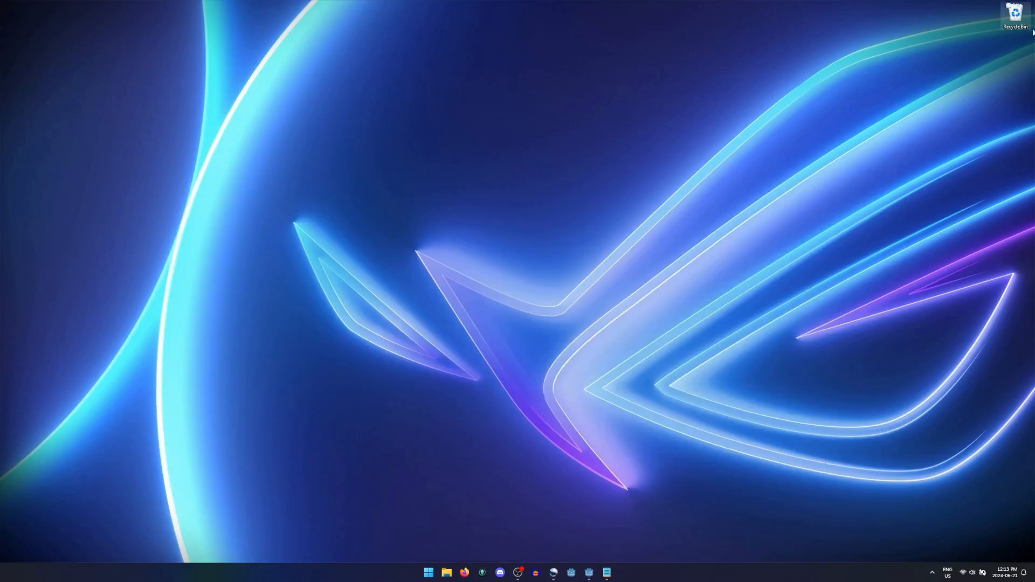